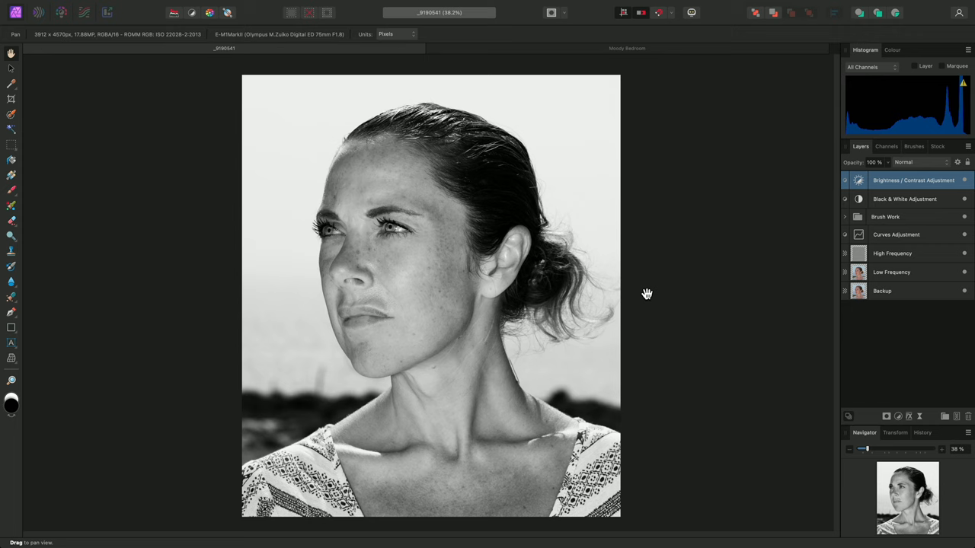
mouse_move(353, 13)
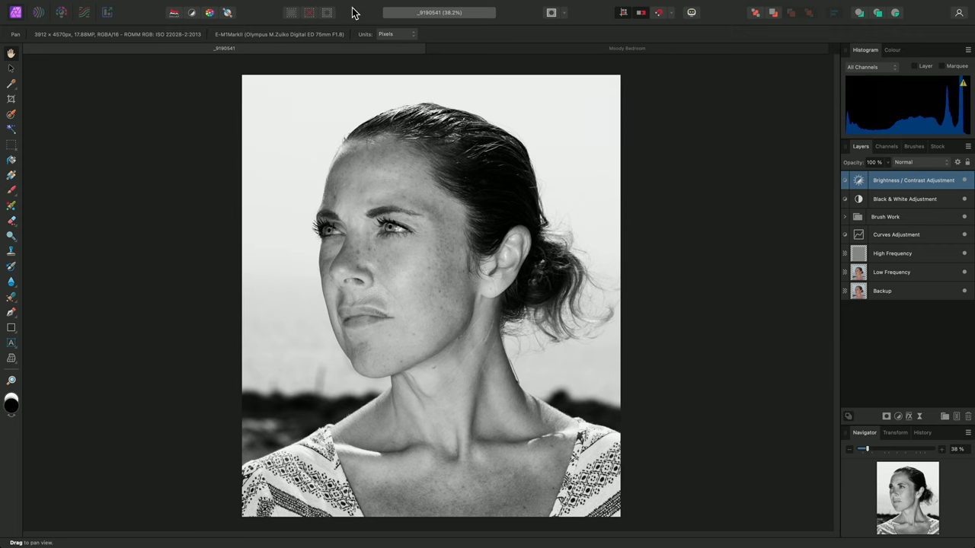
Open the Layer menu to reach New Live Filter Layer > Sharpen > Unsharp Mask
click(205, 6)
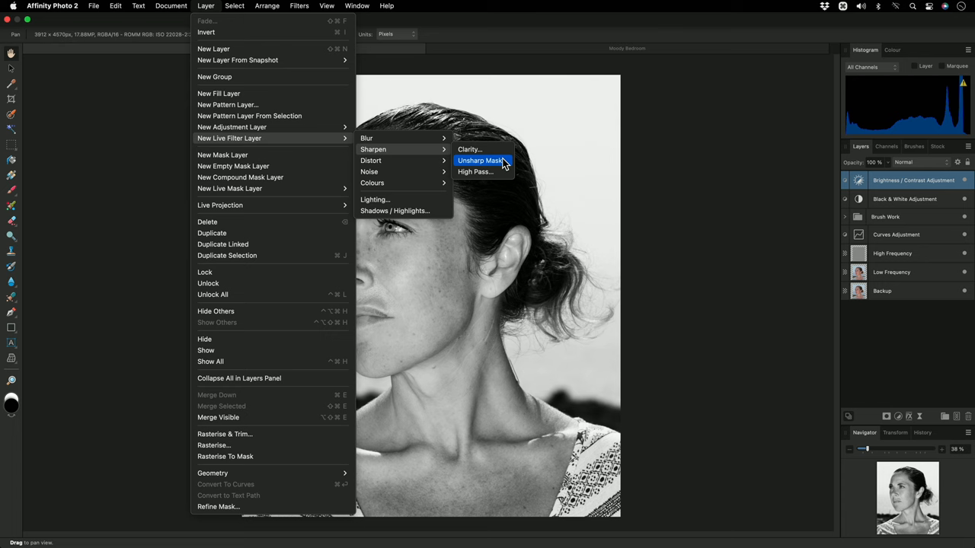
Add a live Unsharp Mask layer with 1 px radius and factor 4
click(479, 161)
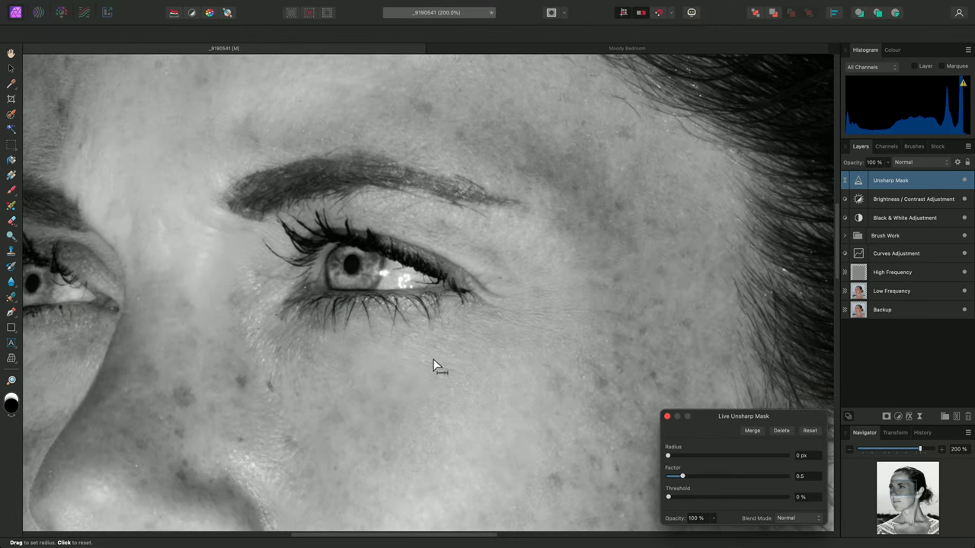
mouse_move(815, 461)
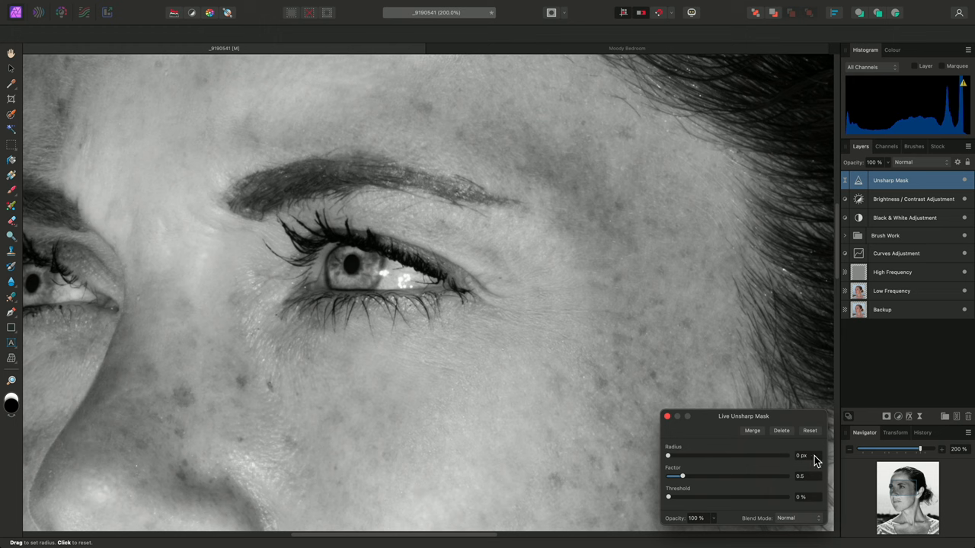
key(1)
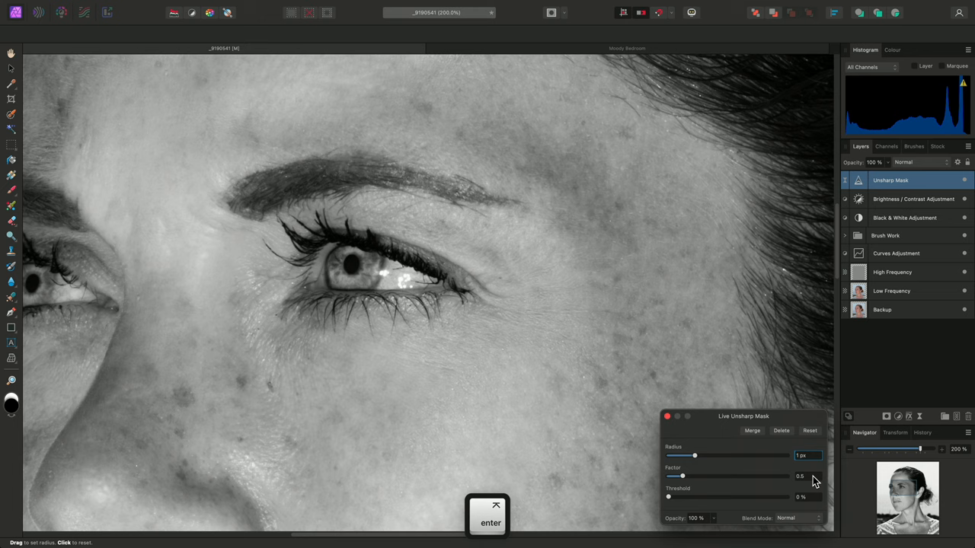
drag(682, 476, 787, 476)
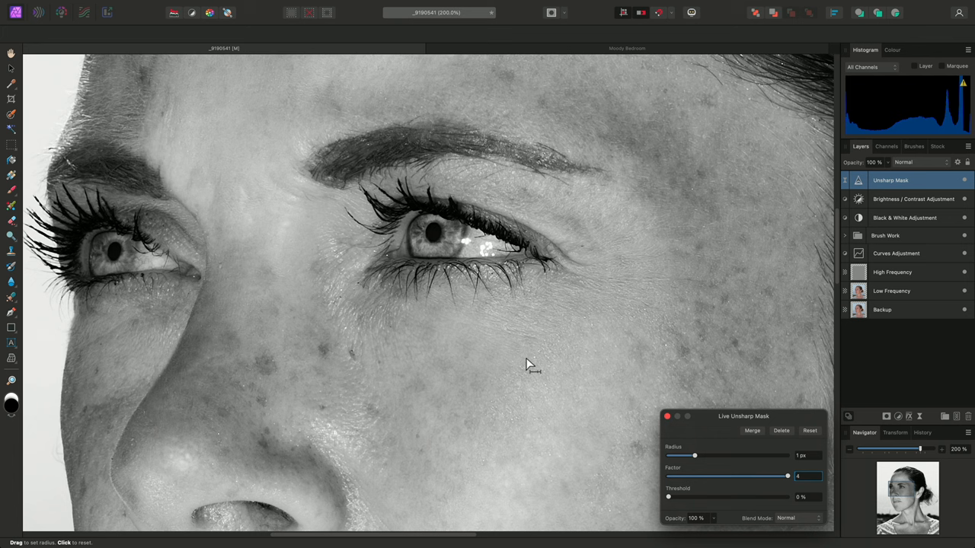
mouse_move(448, 250)
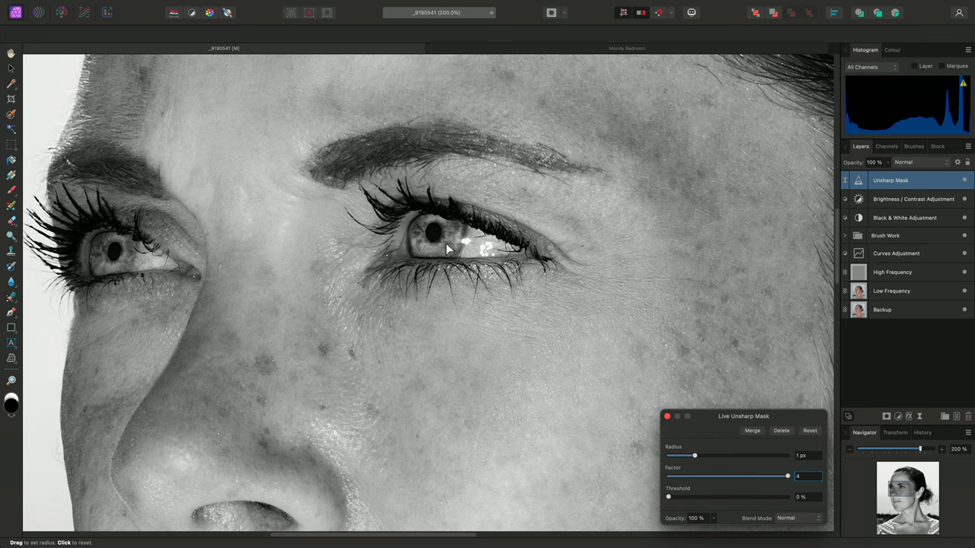
Nest a live Band-pass mask under the Unsharp Mask layer from the Layer menu
click(206, 5)
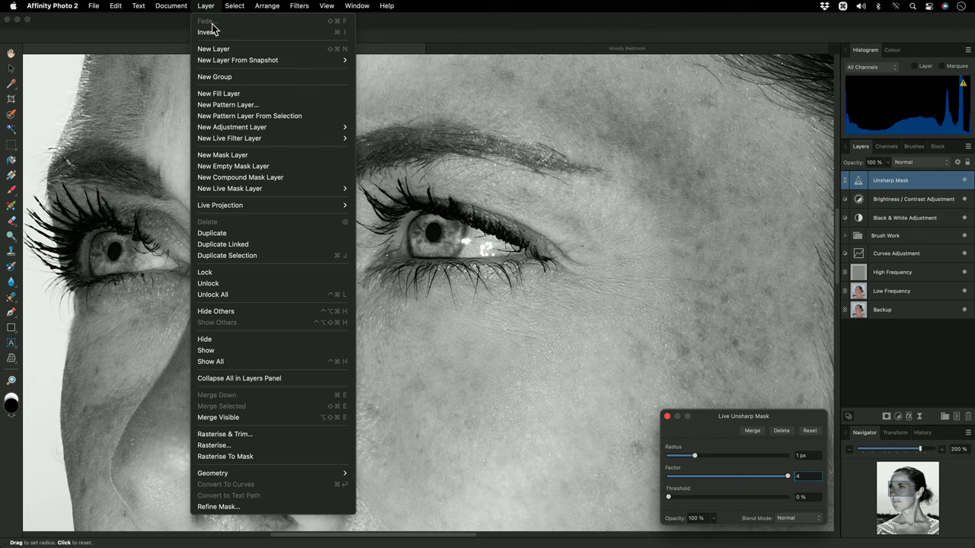
mouse_move(229, 188)
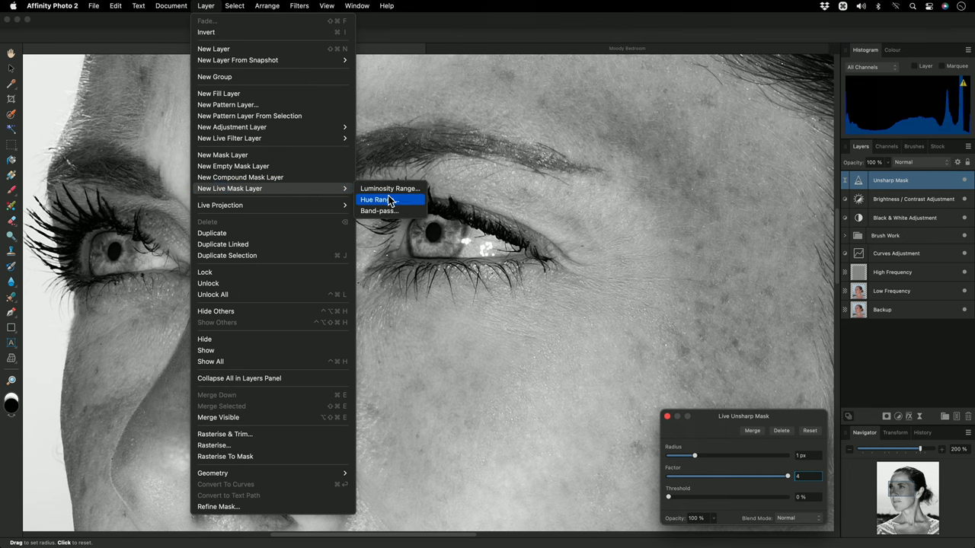
click(379, 211)
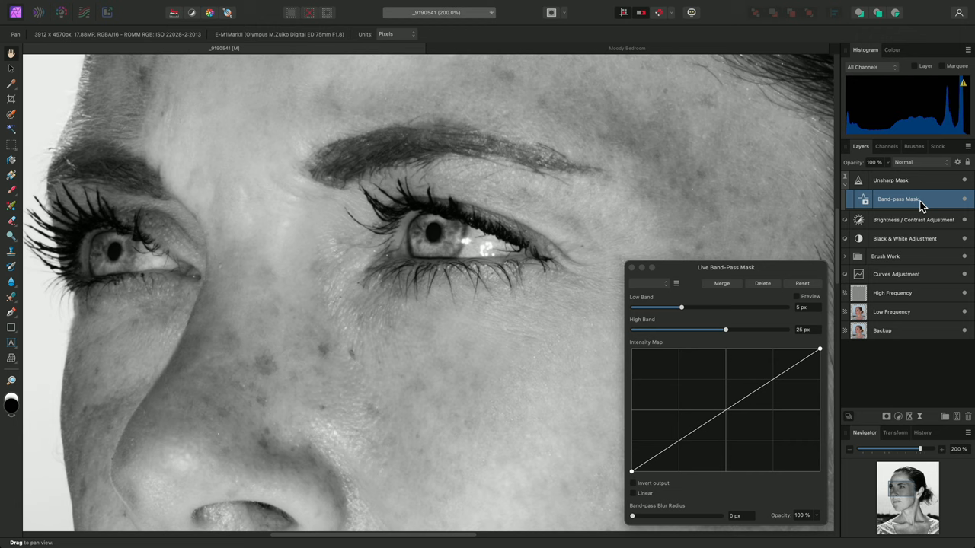
mouse_move(486, 234)
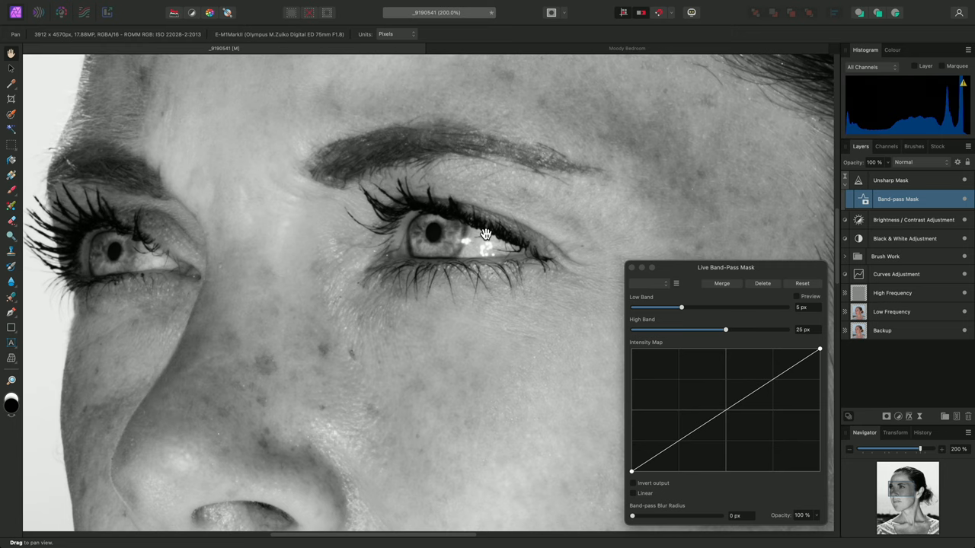
mouse_move(729, 282)
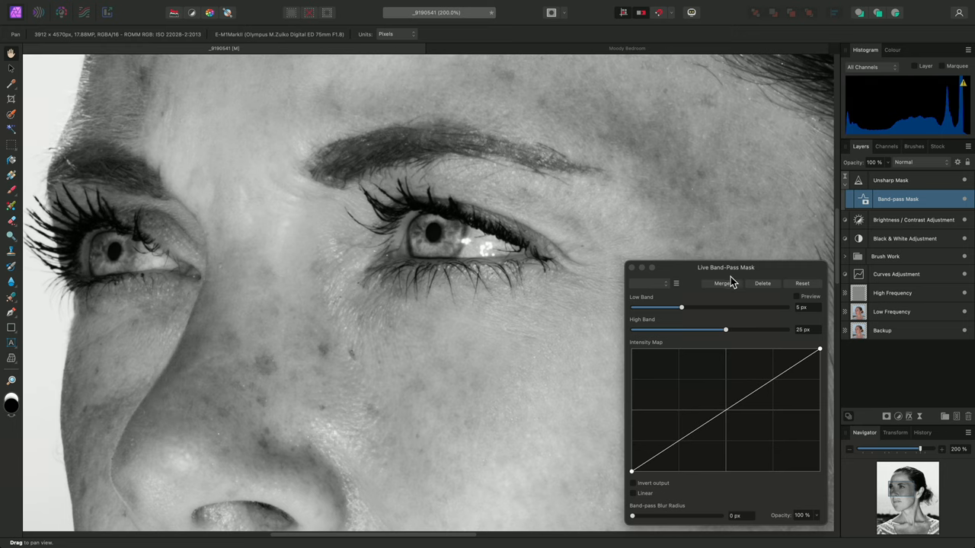
Preview the Band-pass mask and widen its band to 0–100 px
click(797, 296)
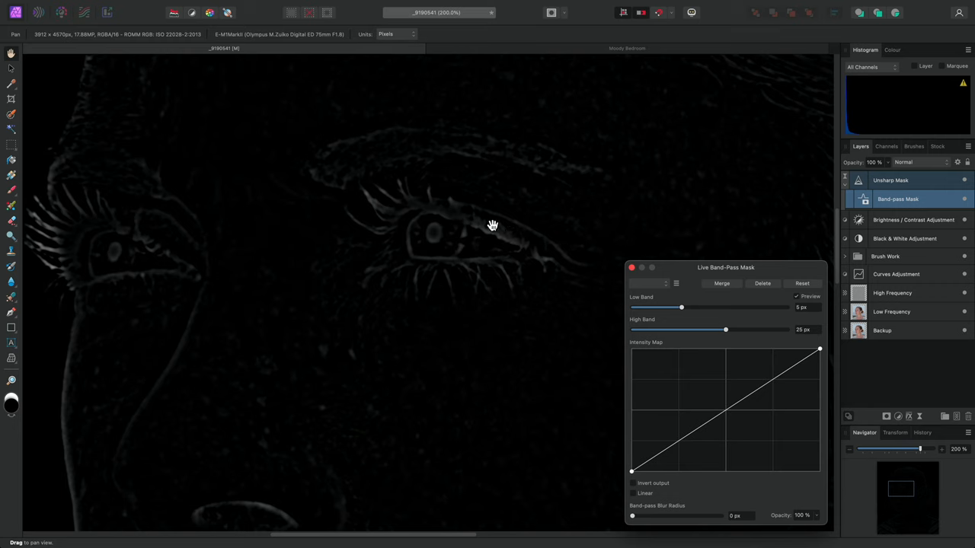
mouse_move(500, 321)
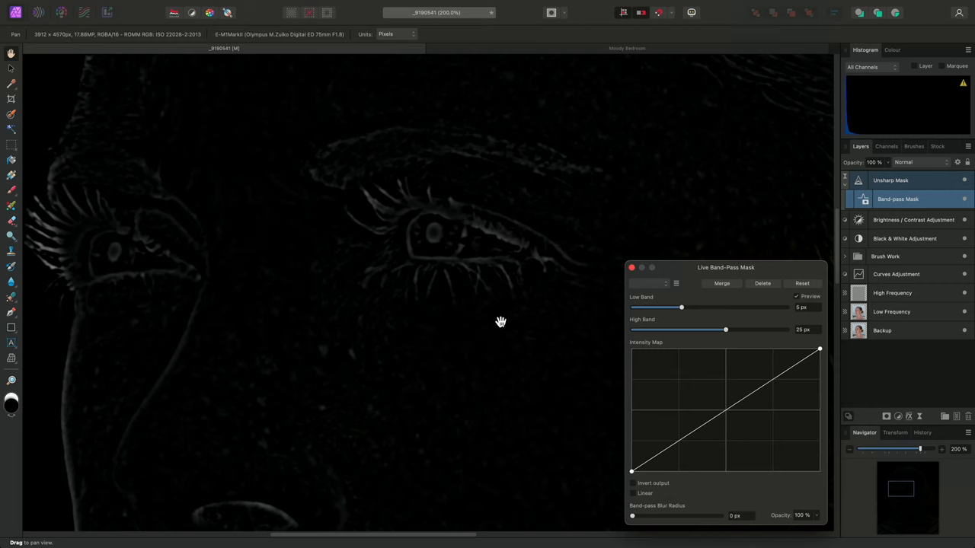
mouse_move(693, 319)
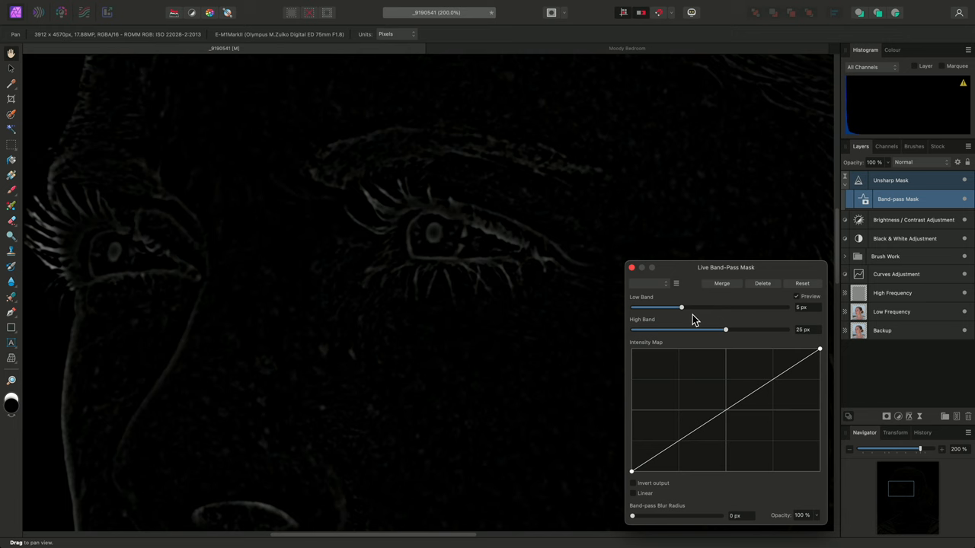
drag(681, 307, 631, 307)
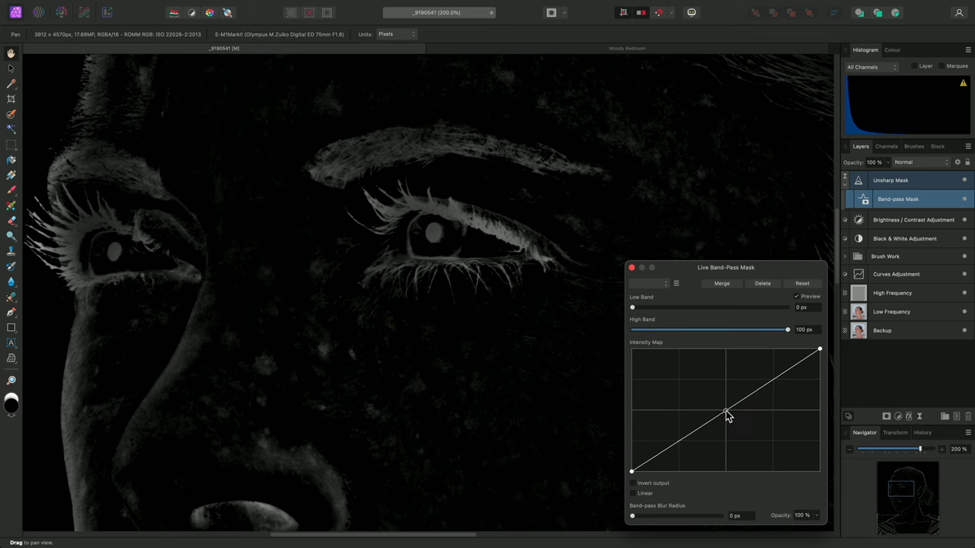
Reshape the mask's Intensity Map into a steep linear curve for a stark mask
drag(727, 415, 684, 402)
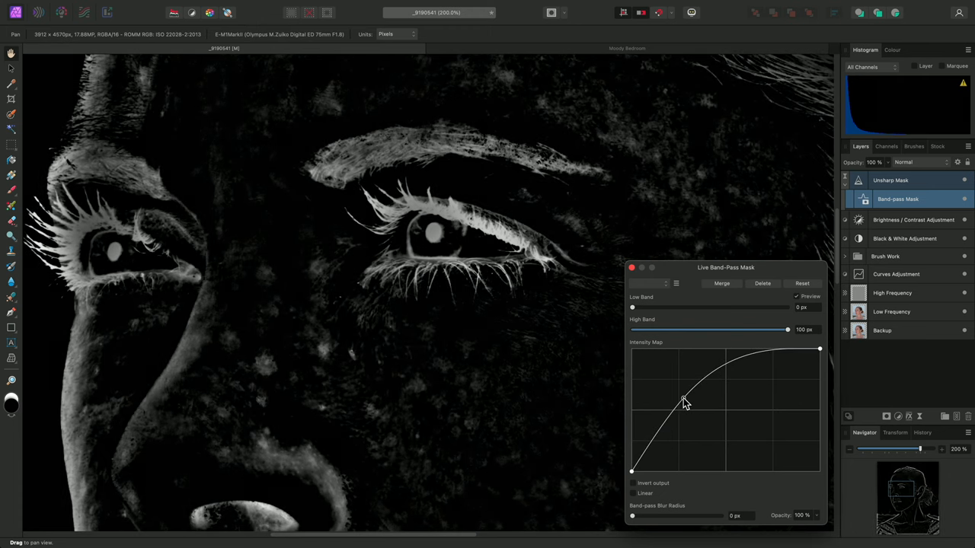
drag(683, 402, 675, 401)
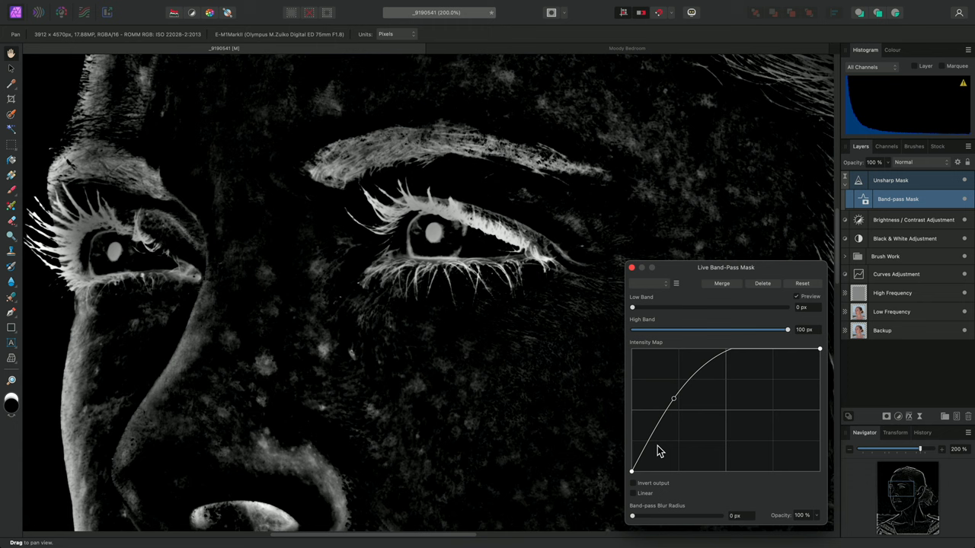
click(633, 493)
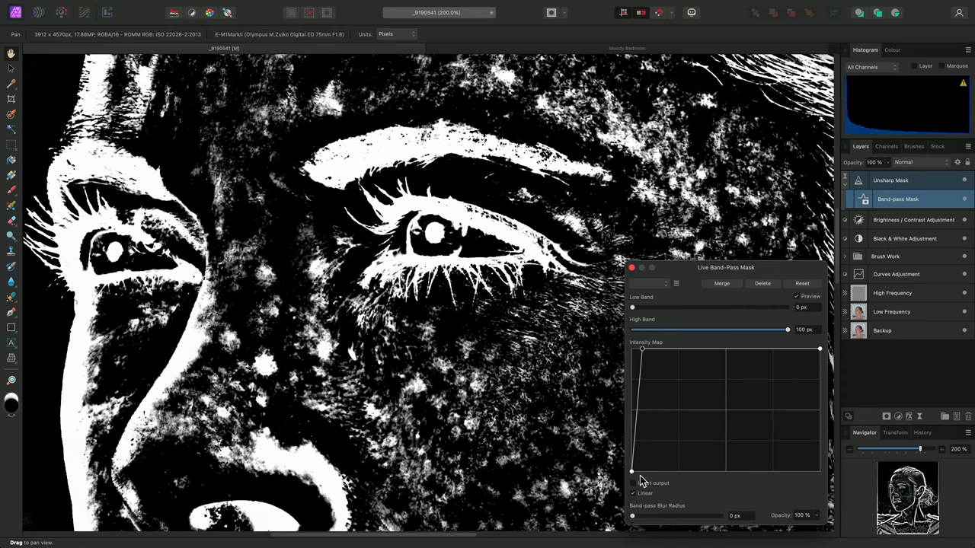
click(633, 483)
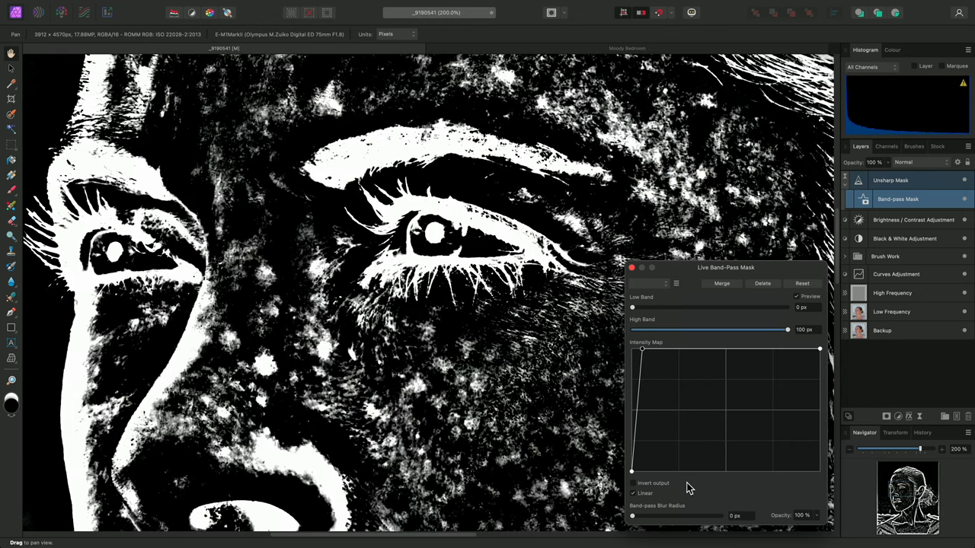
Test a heavy band-pass blur radius, then return it to 0 px
drag(631, 516, 638, 516)
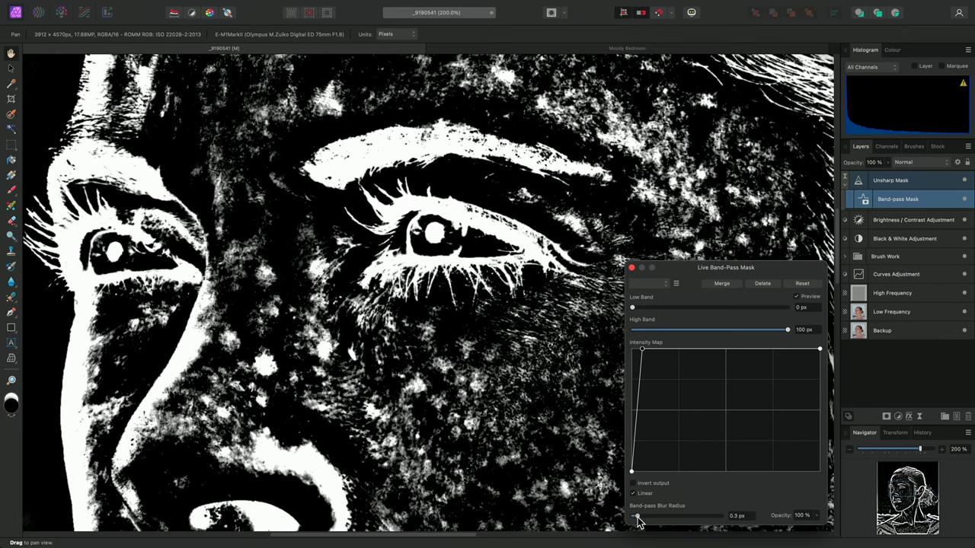
drag(638, 517, 710, 516)
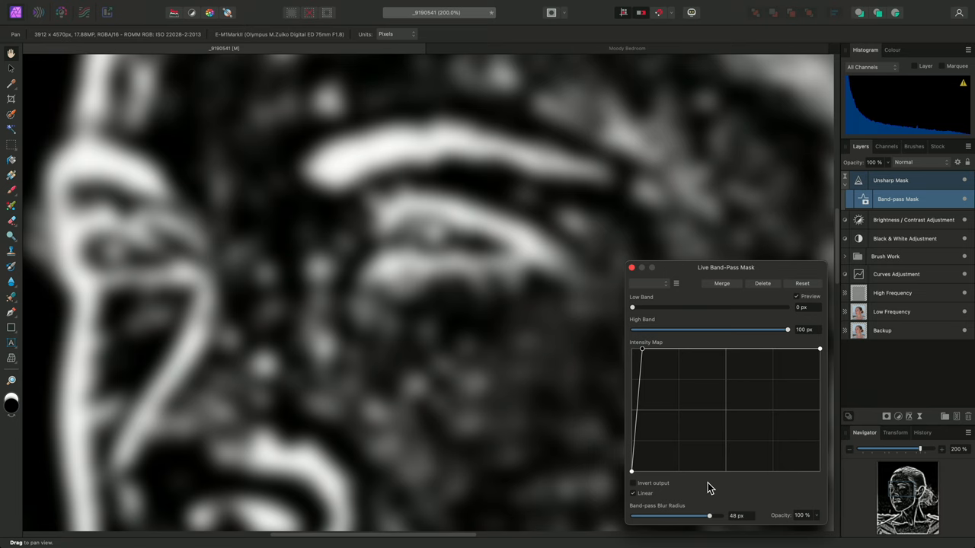
drag(708, 516, 636, 516)
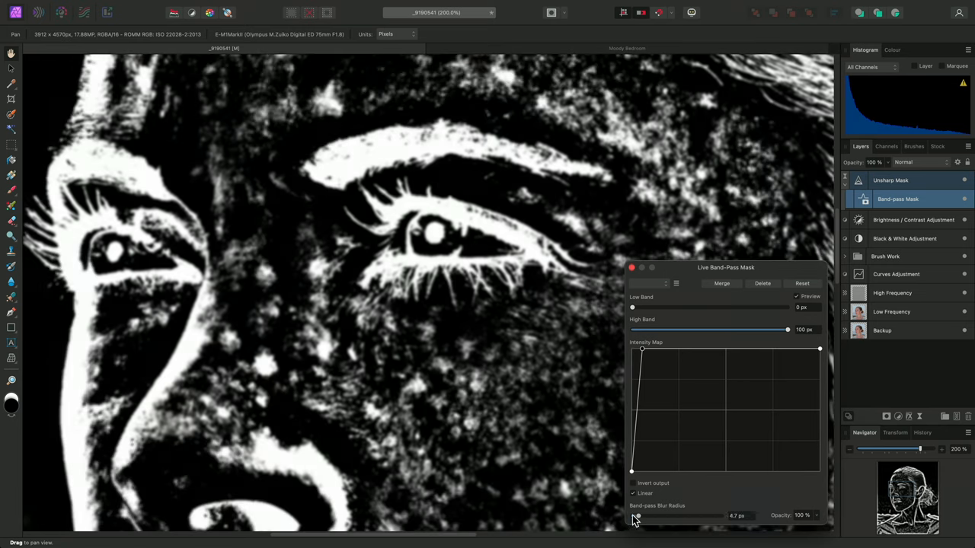
drag(637, 517, 632, 516)
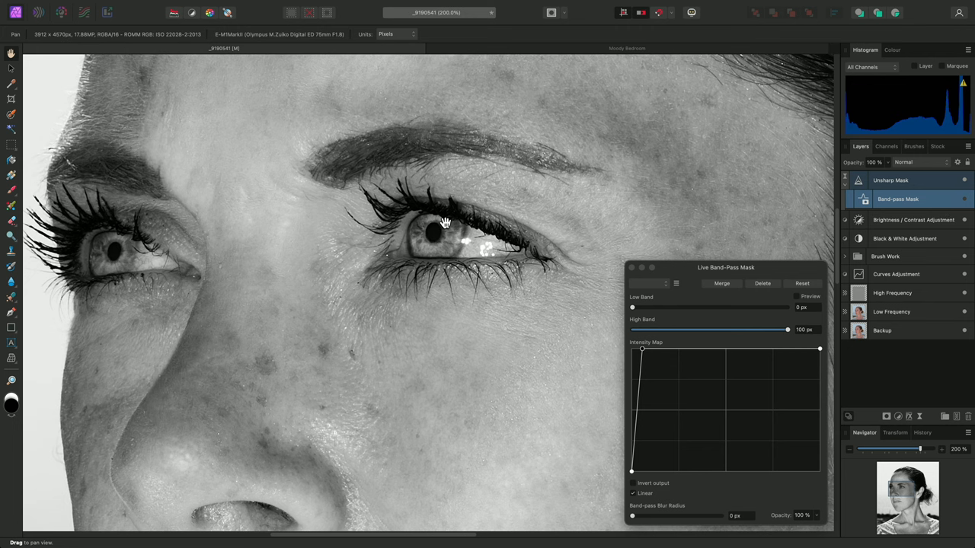
drag(445, 223, 373, 406)
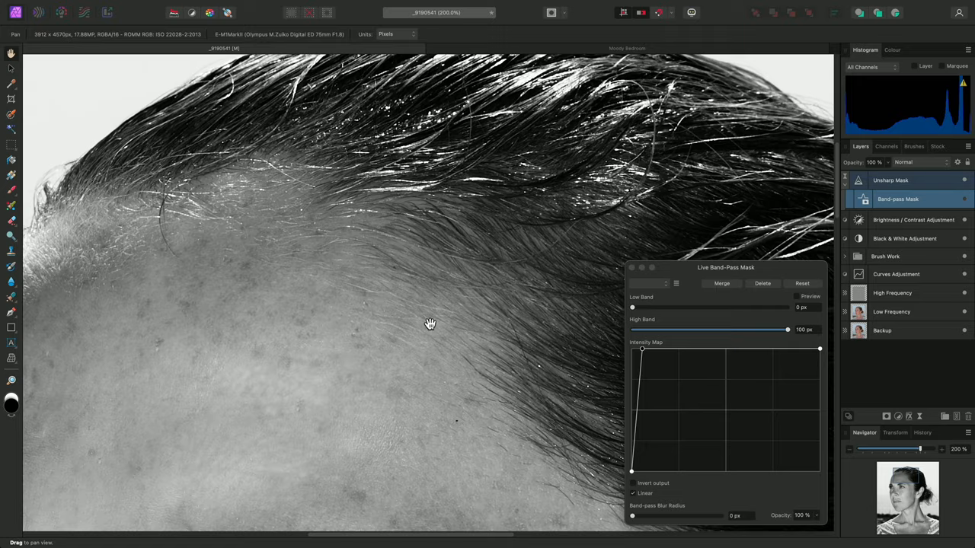
drag(431, 323, 459, 311)
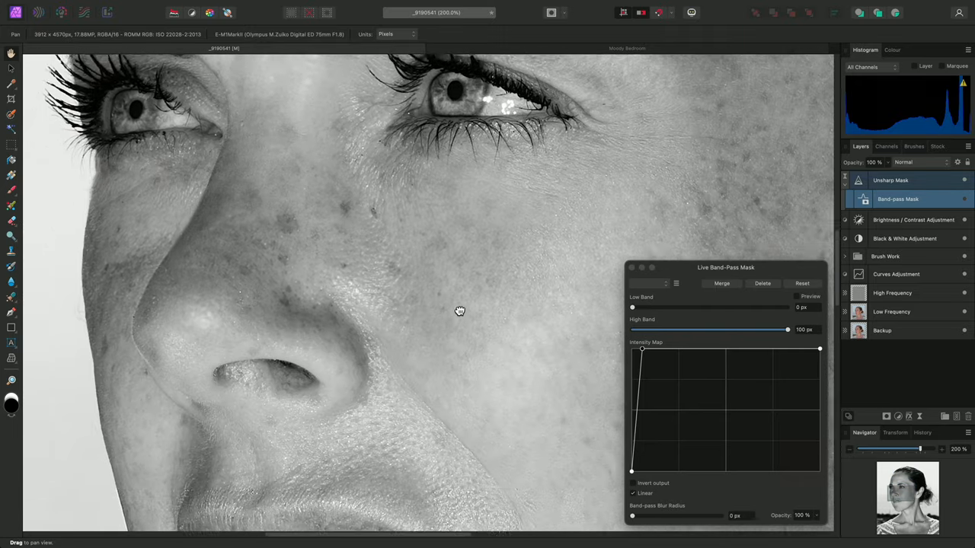
drag(459, 311, 350, 371)
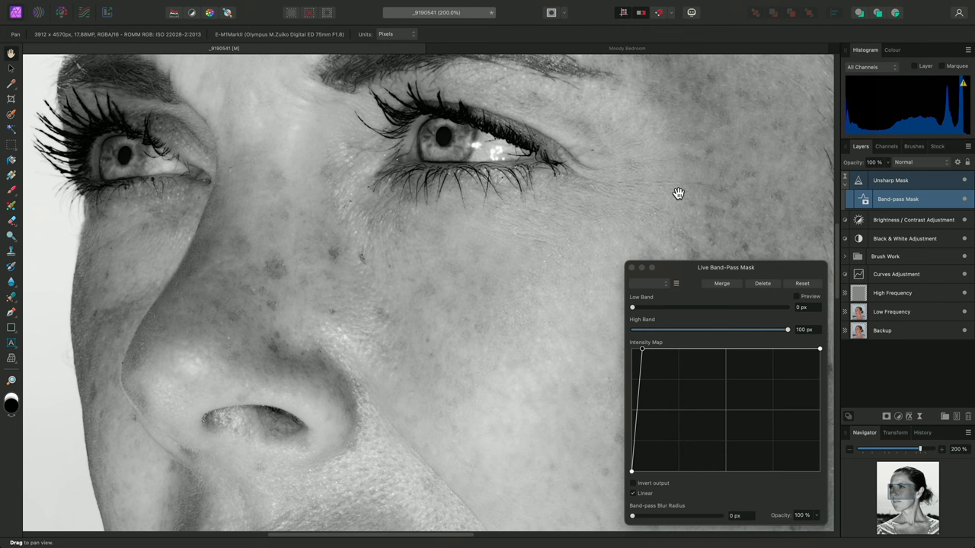
Drag the Intensity Map's upper node right, then pan to the cheek and lips
drag(642, 349, 665, 350)
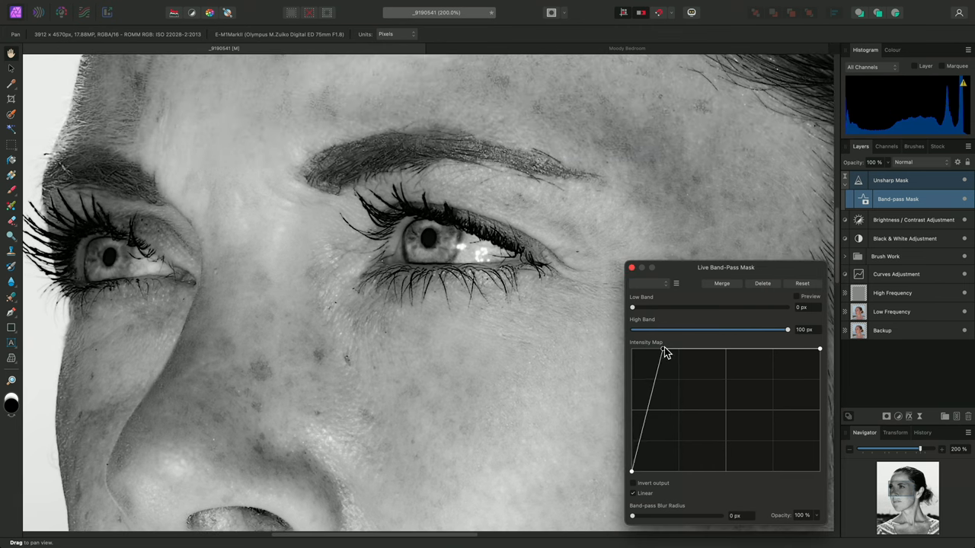
drag(666, 348, 762, 347)
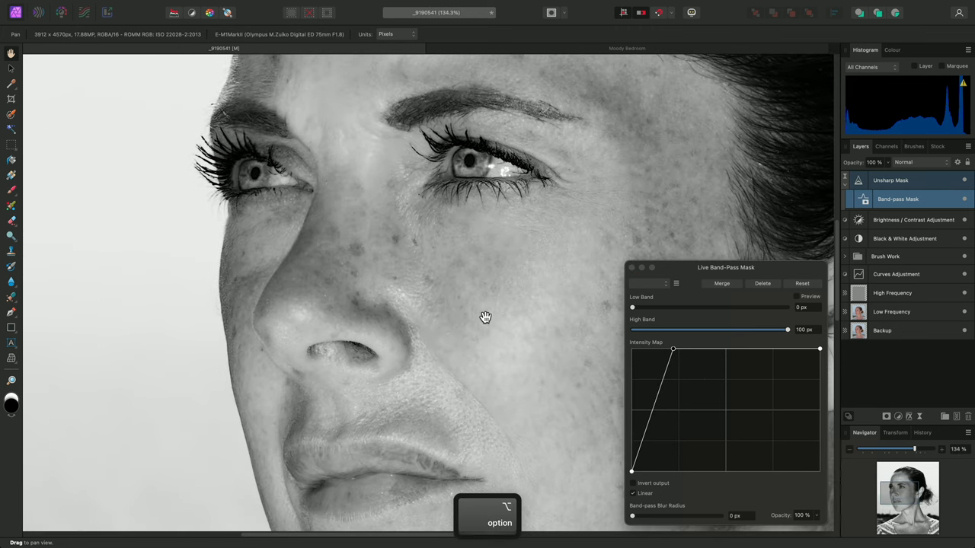
drag(485, 317, 351, 386)
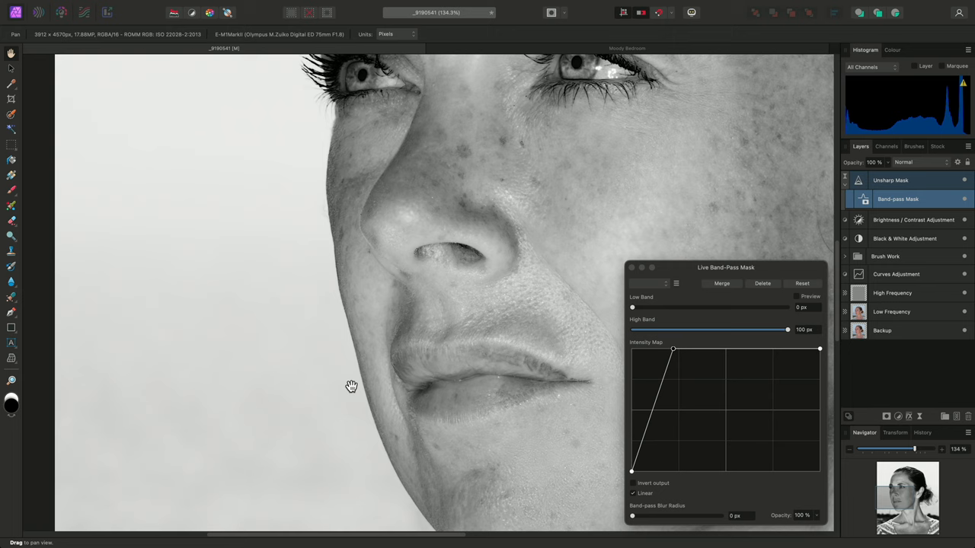
mouse_move(343, 394)
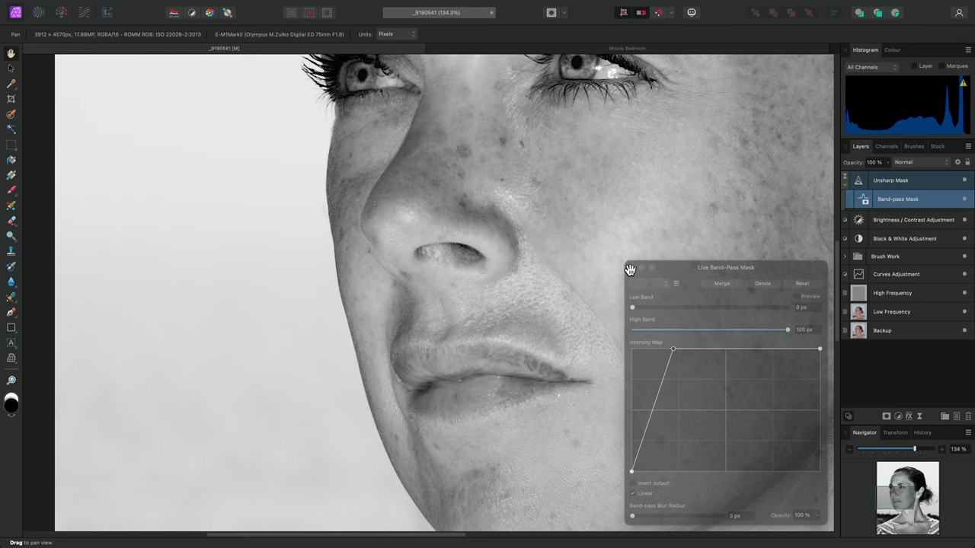
Close the band-pass dialog and load the 256 px soft brush from Masking
click(630, 268)
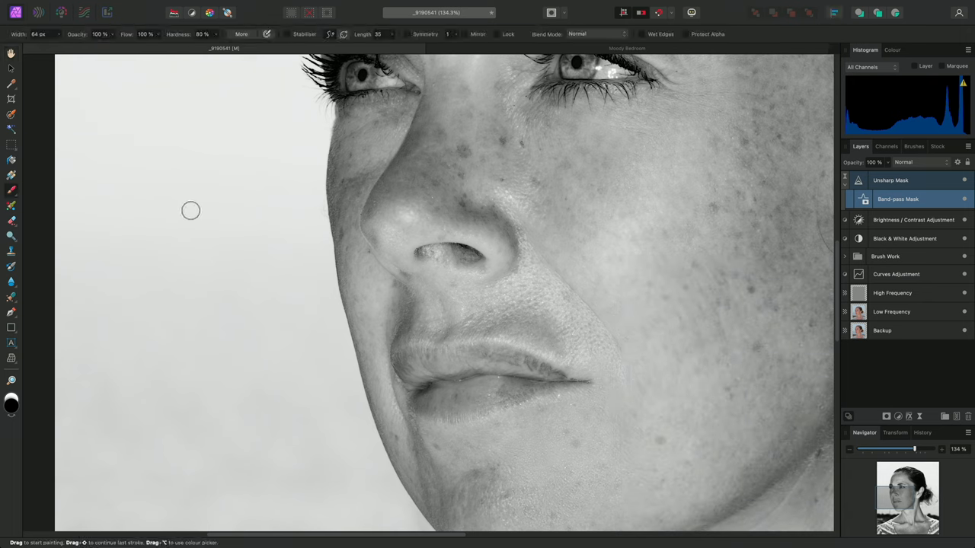
click(912, 146)
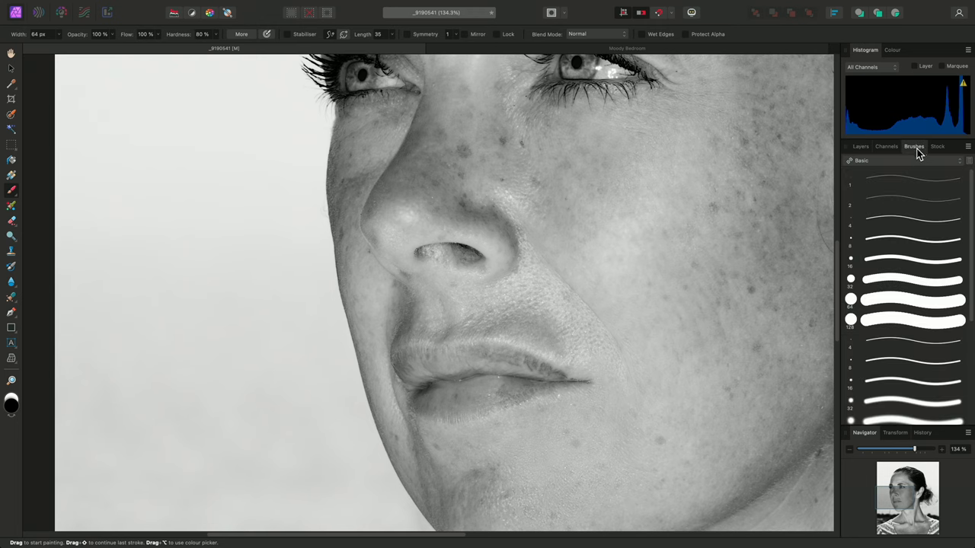
click(861, 160)
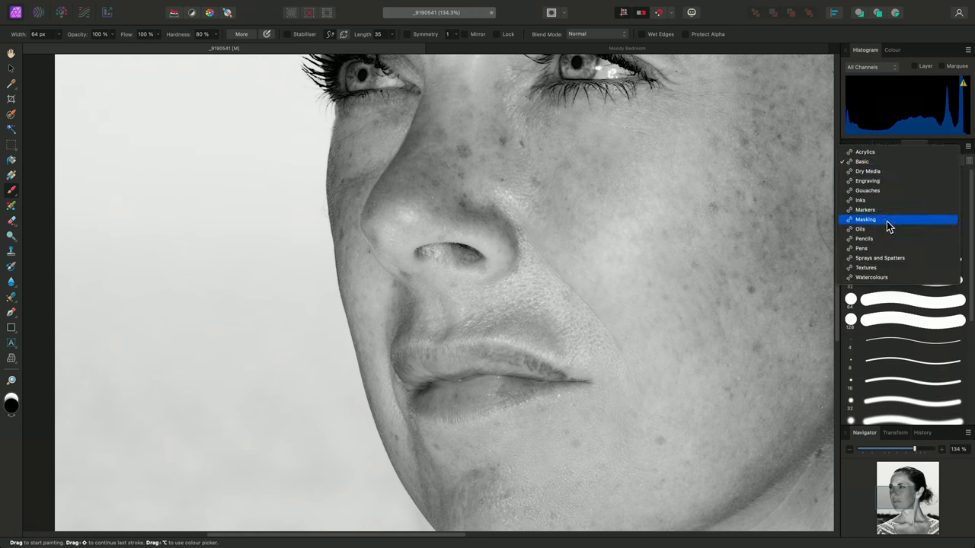
click(865, 219)
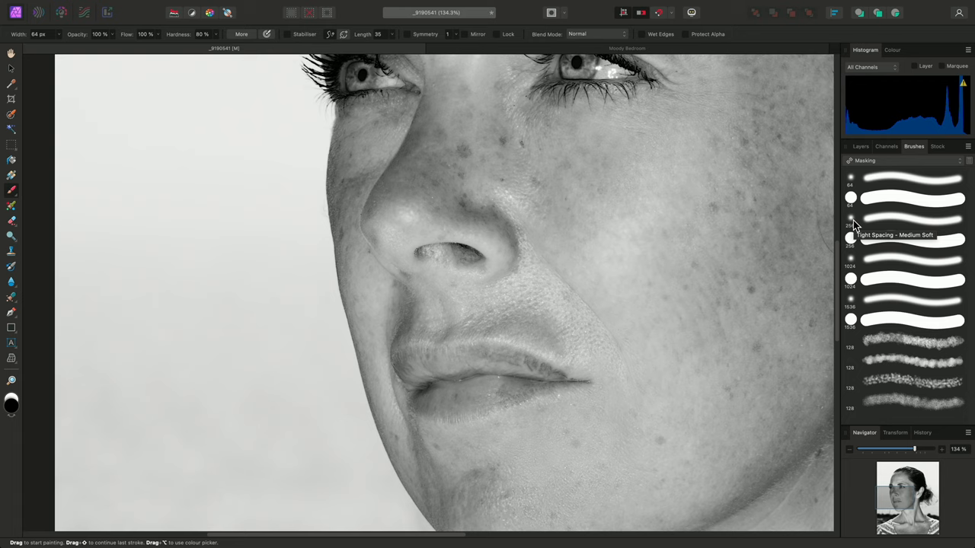
click(912, 220)
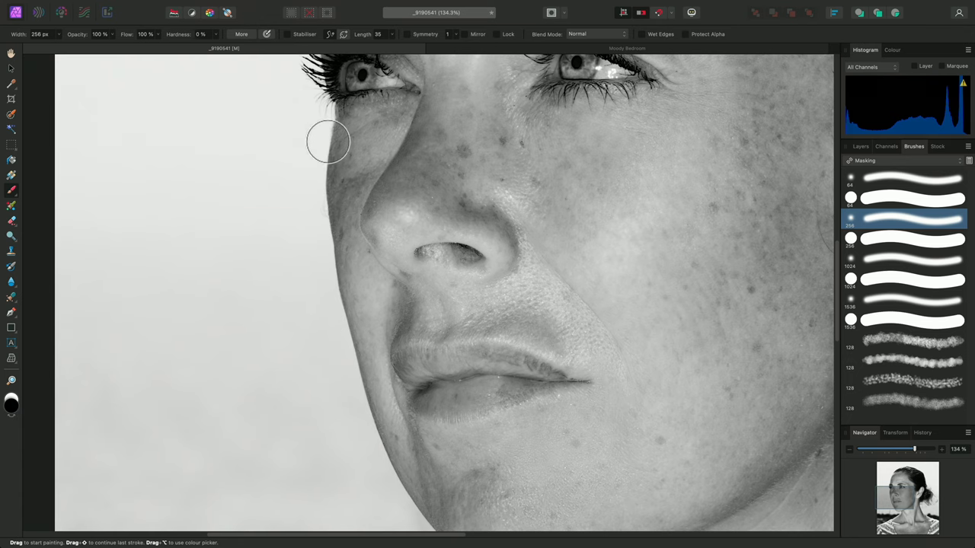
scroll(down, 3)
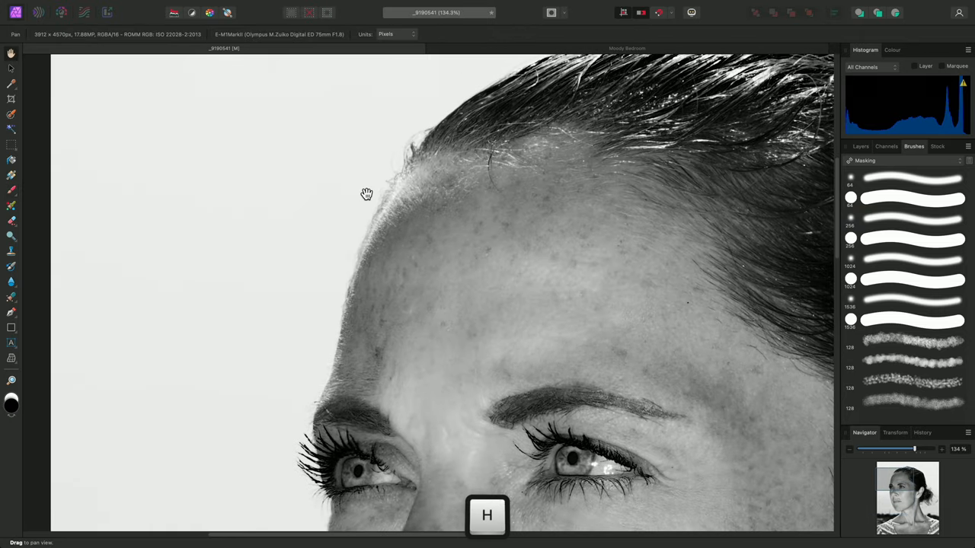
Pan to the nose and lips, adjust the Unsharp Mask radius, and close the band-pass dialog
click(859, 147)
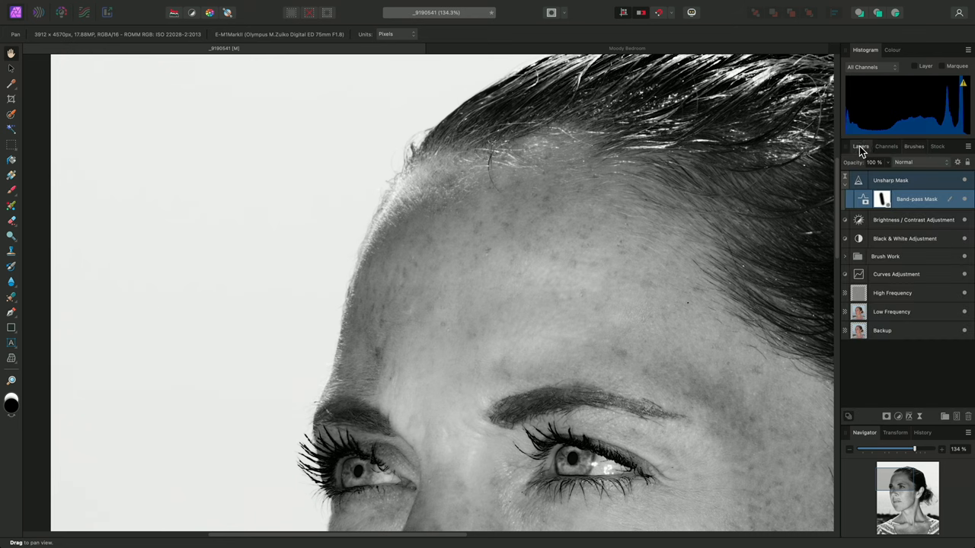
mouse_move(763, 258)
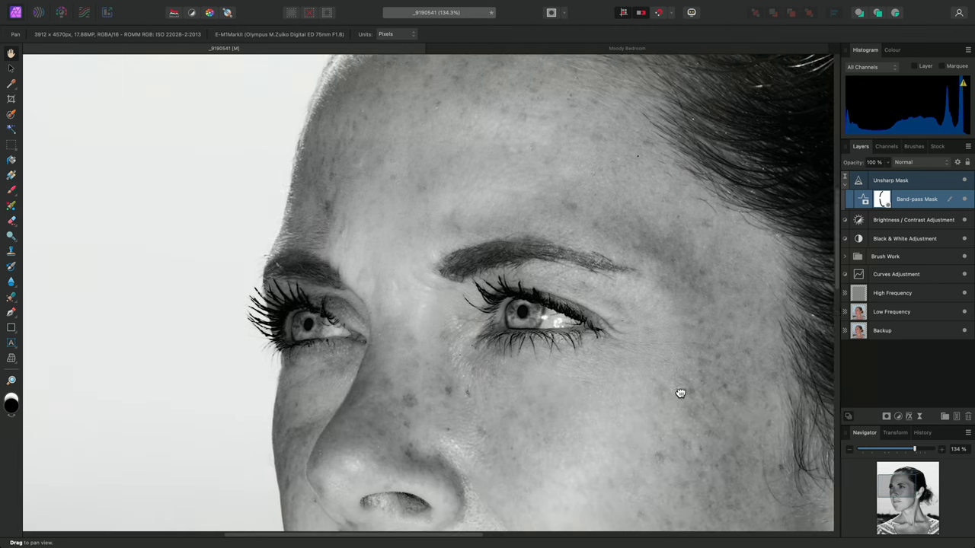
drag(680, 392, 622, 254)
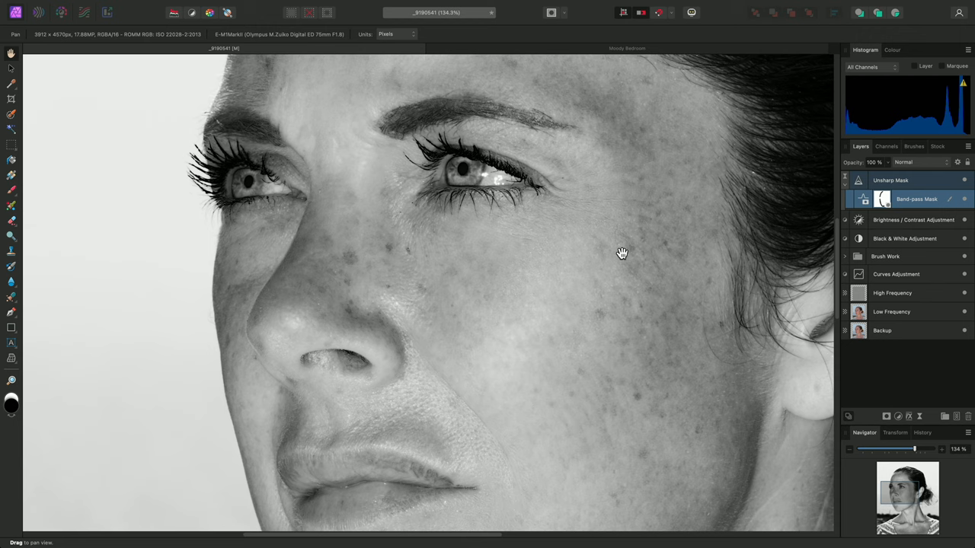
mouse_move(816, 196)
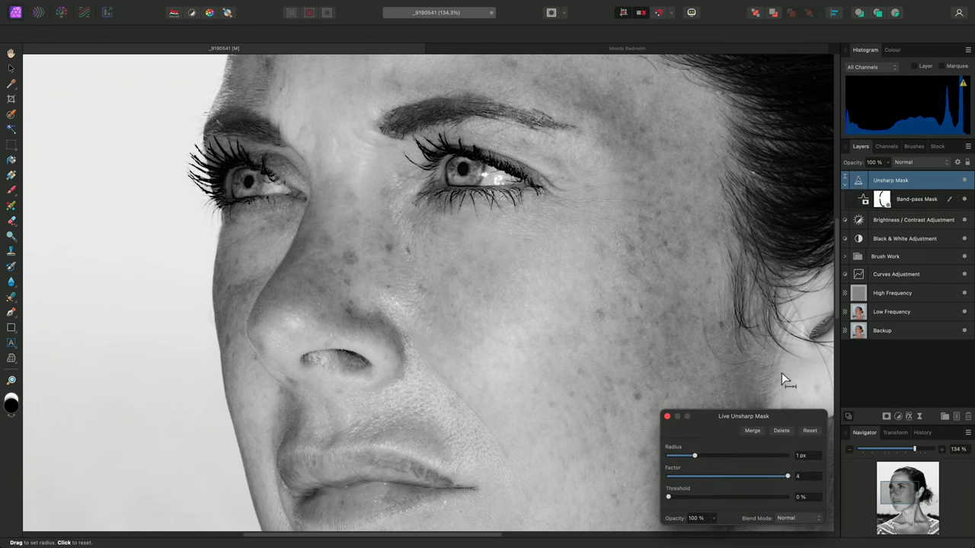
drag(694, 455, 723, 456)
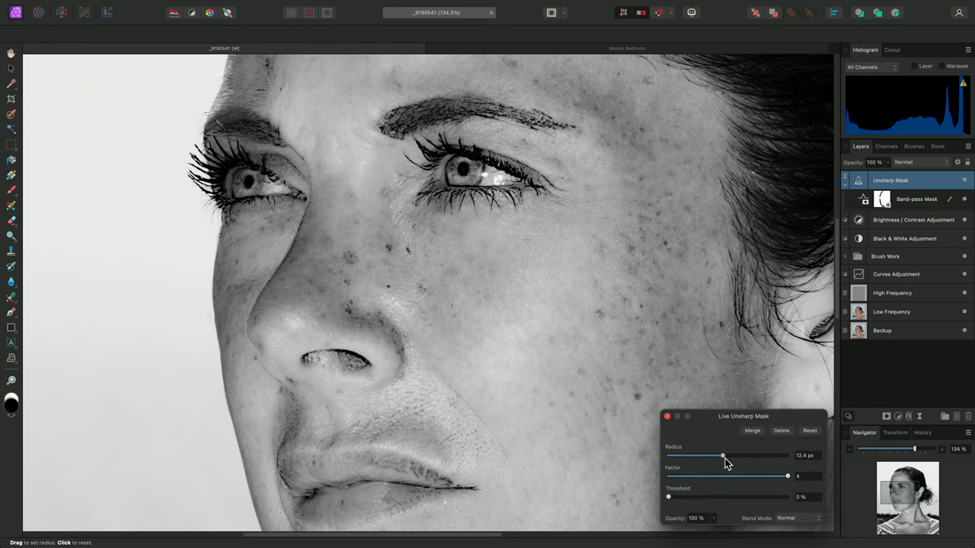
drag(722, 456, 697, 456)
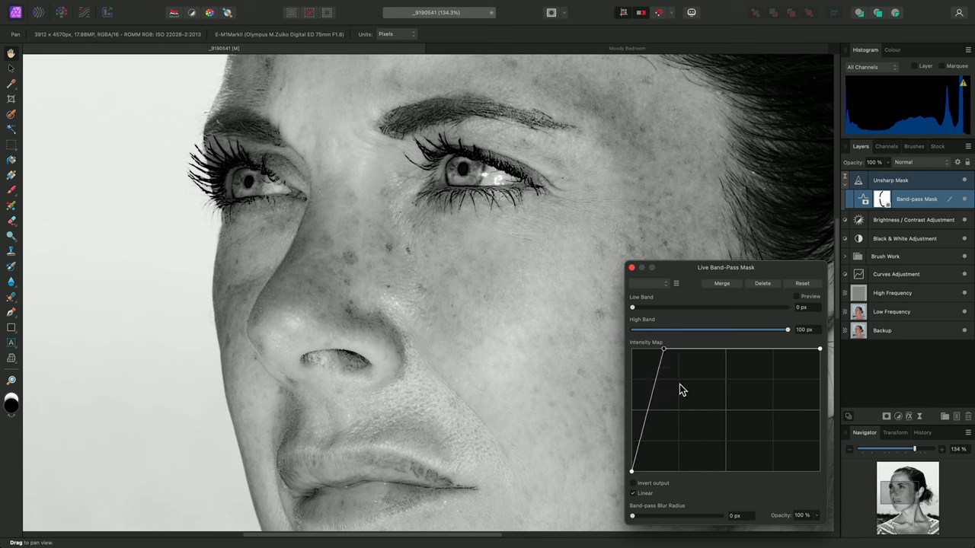
click(631, 267)
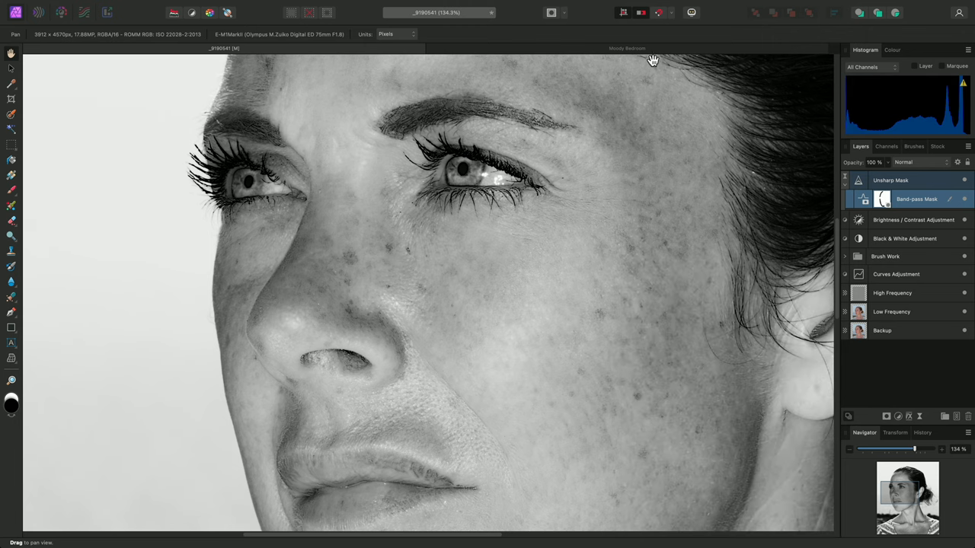
On Moody Bedroom, add a Brightness/Contrast layer with brightness at -100%
click(626, 48)
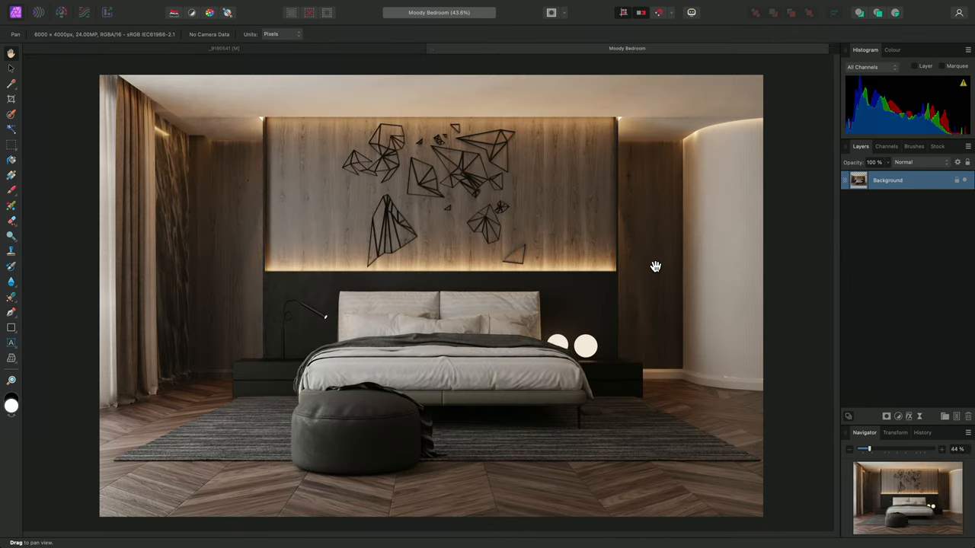
click(206, 6)
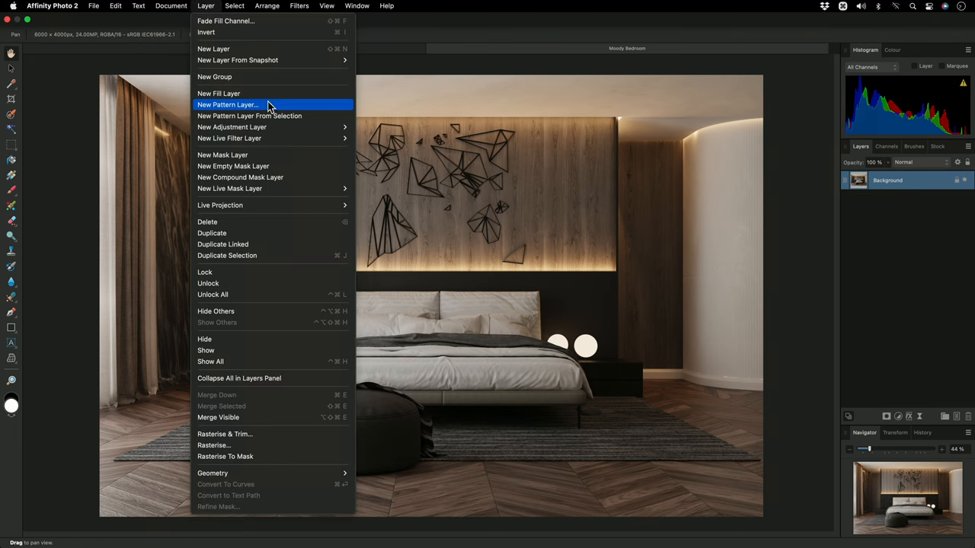
mouse_move(231, 127)
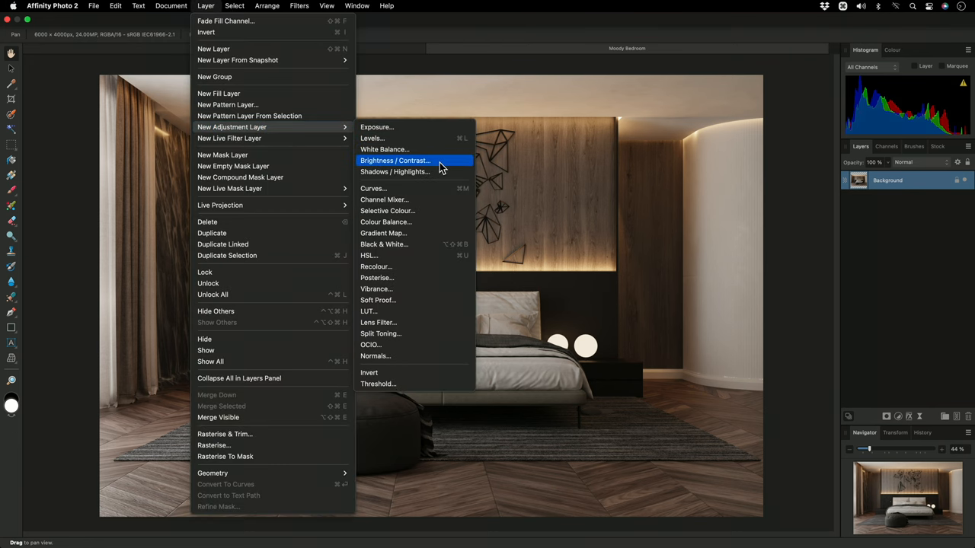
click(395, 160)
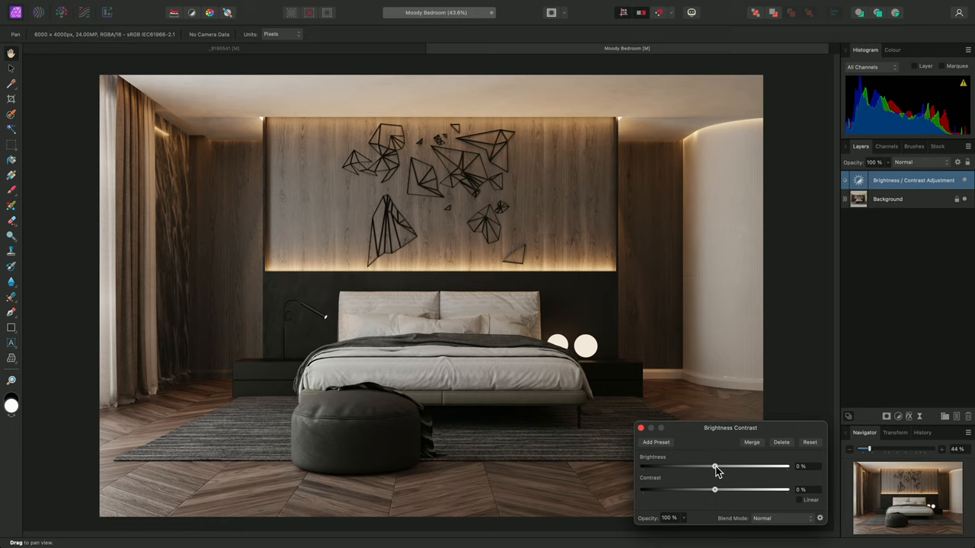
drag(714, 466, 642, 466)
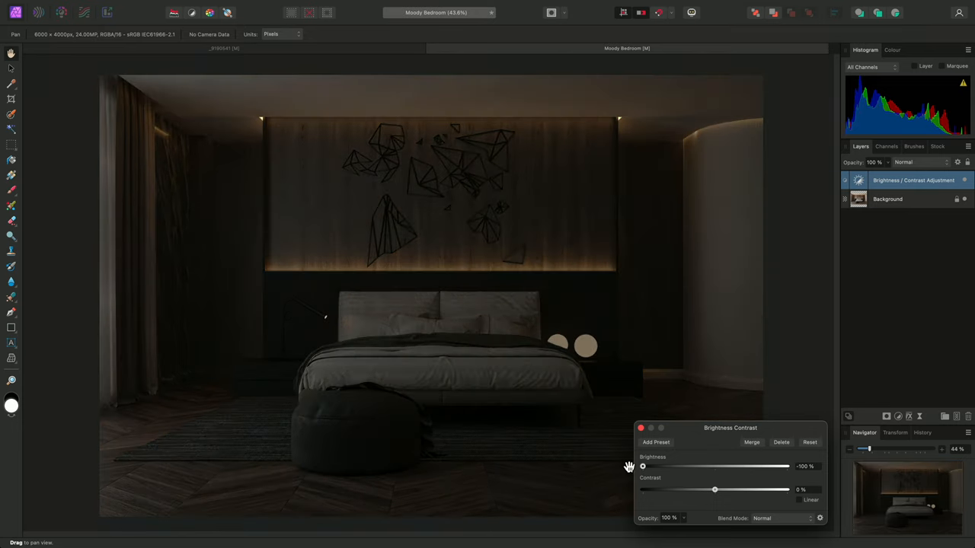
drag(714, 489, 786, 489)
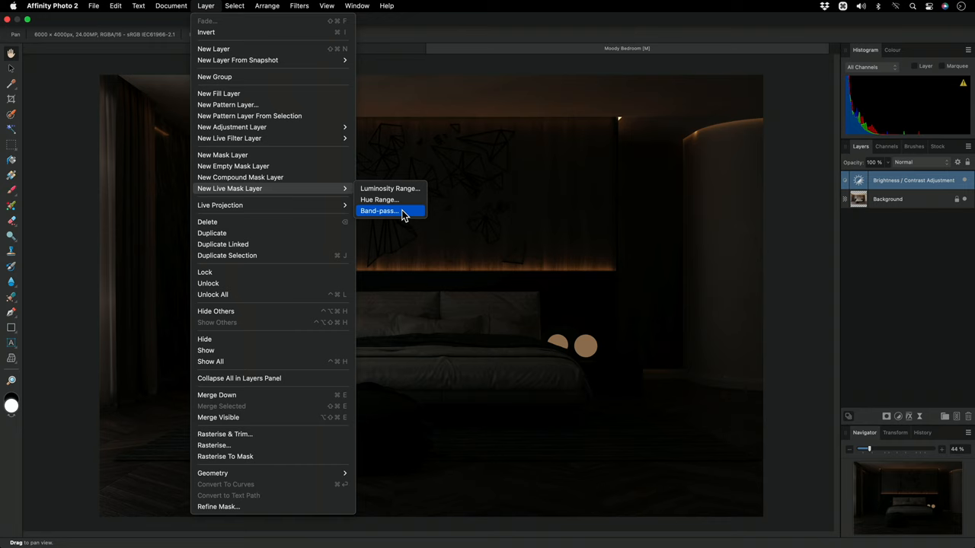
Mask the bedroom Brightness/Contrast with a Band-pass live mask: High Band 100 px, steeper intensity curve
click(379, 211)
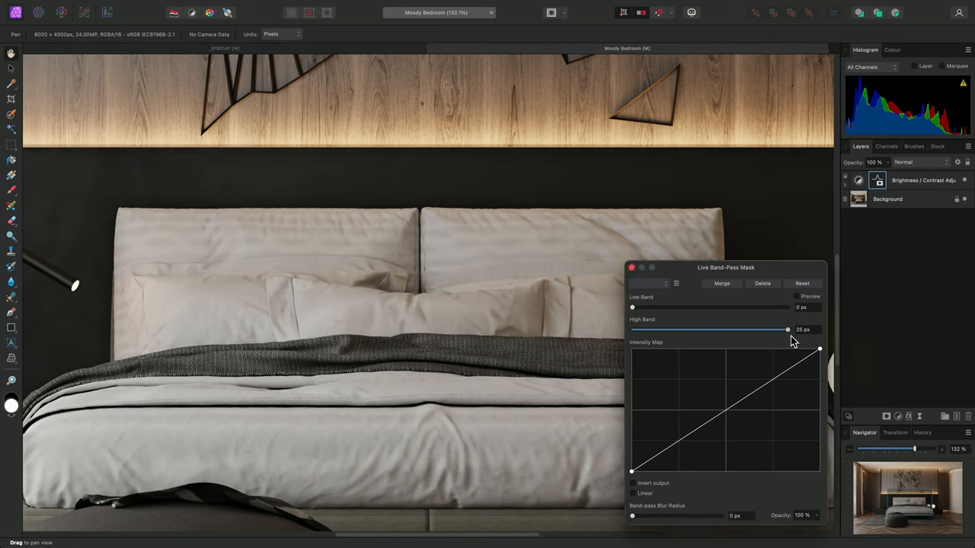
drag(787, 329, 819, 328)
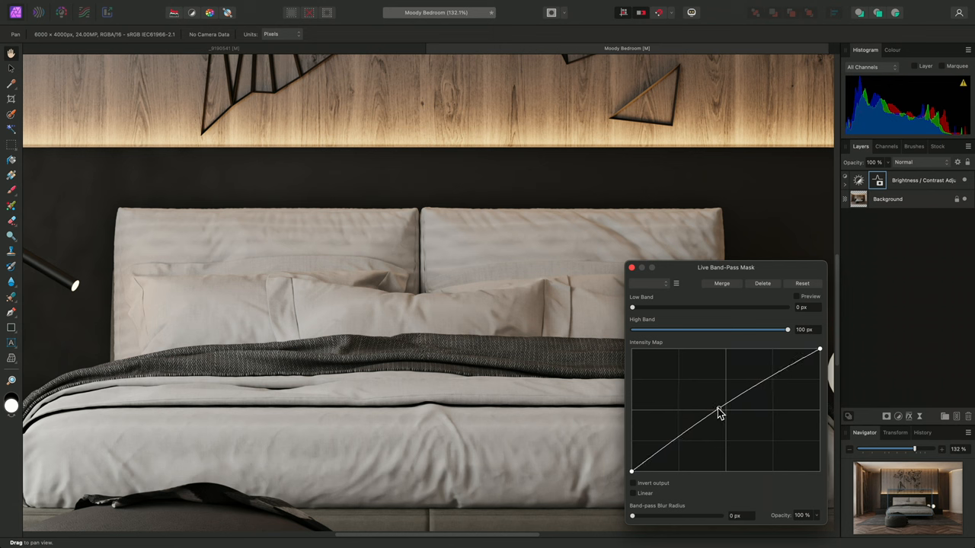
drag(720, 411, 663, 407)
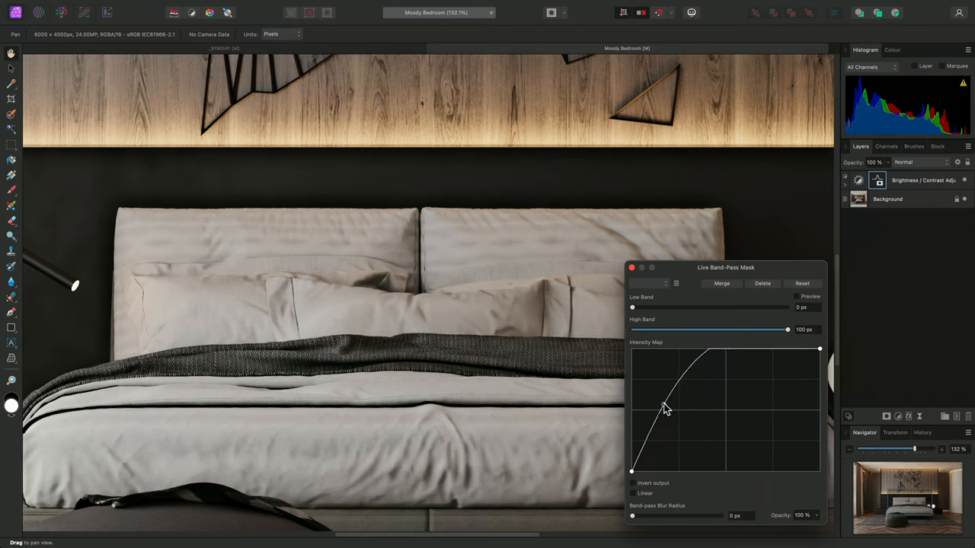
drag(662, 407, 689, 384)
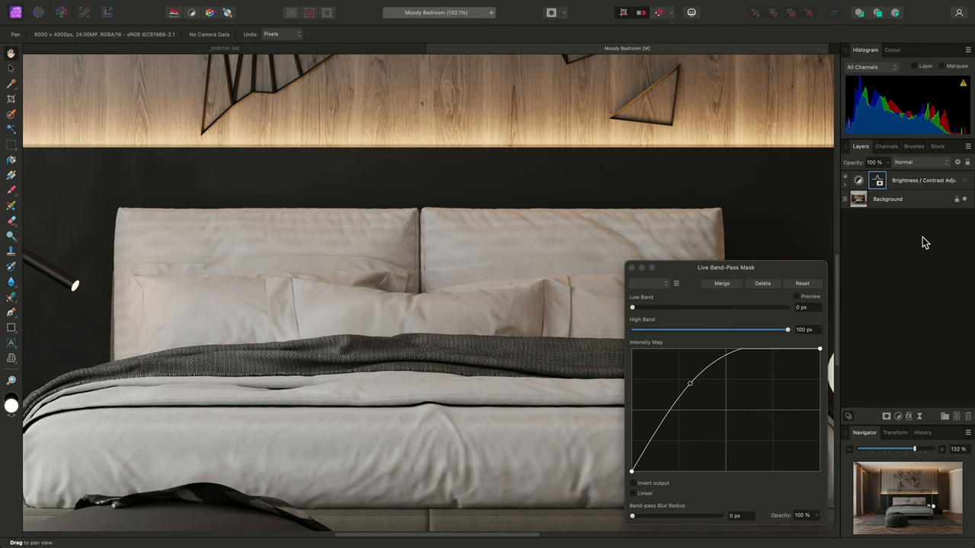
mouse_move(952, 198)
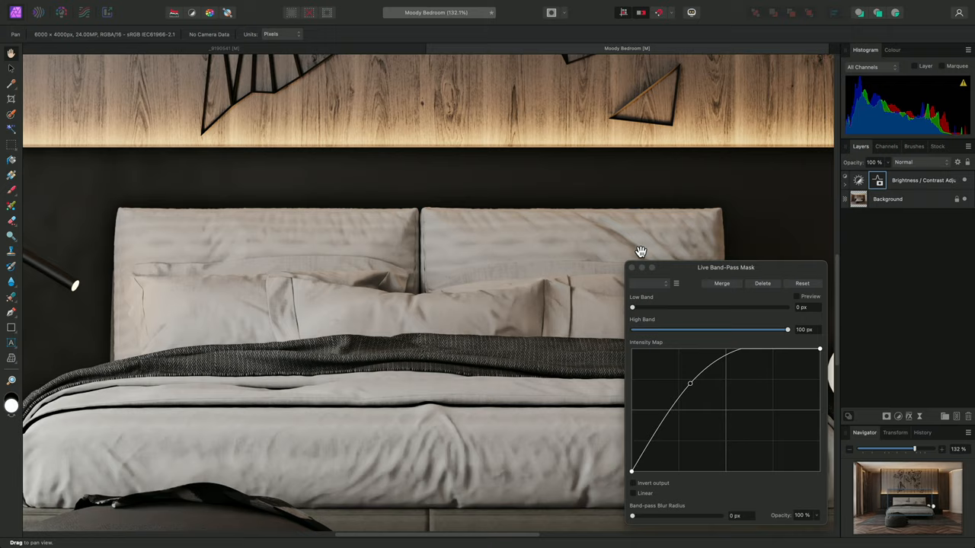
drag(641, 251, 525, 361)
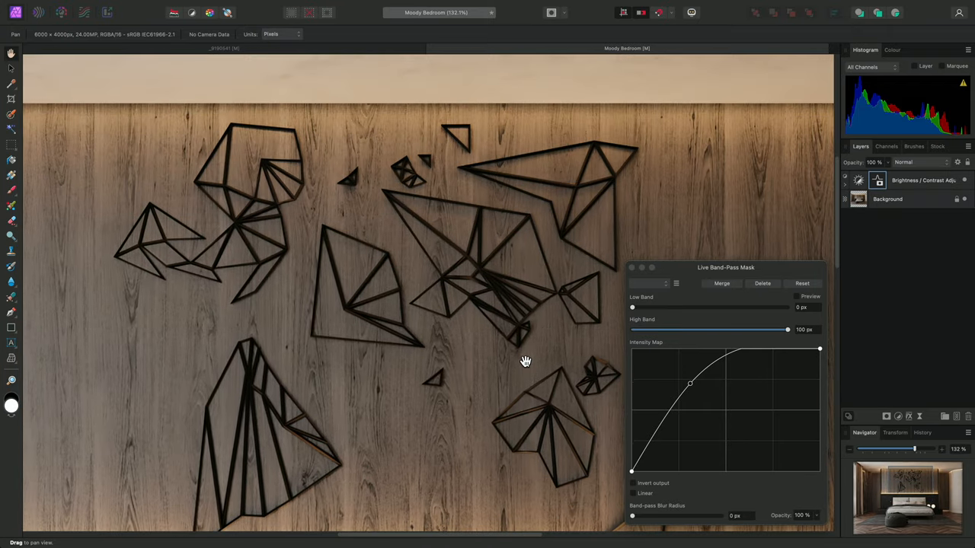
mouse_move(533, 445)
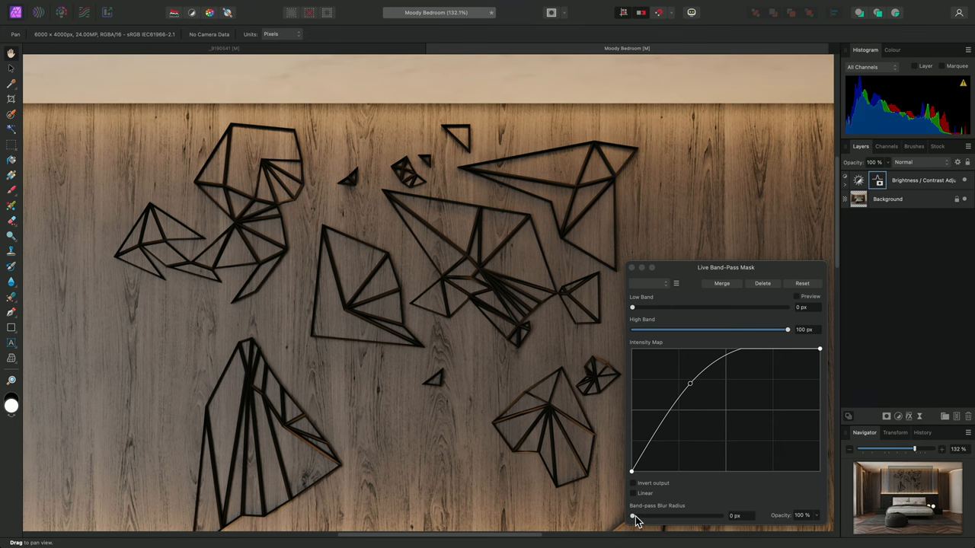
Raise the band-pass mask's blur radius to about 39.5 px
drag(632, 516, 699, 516)
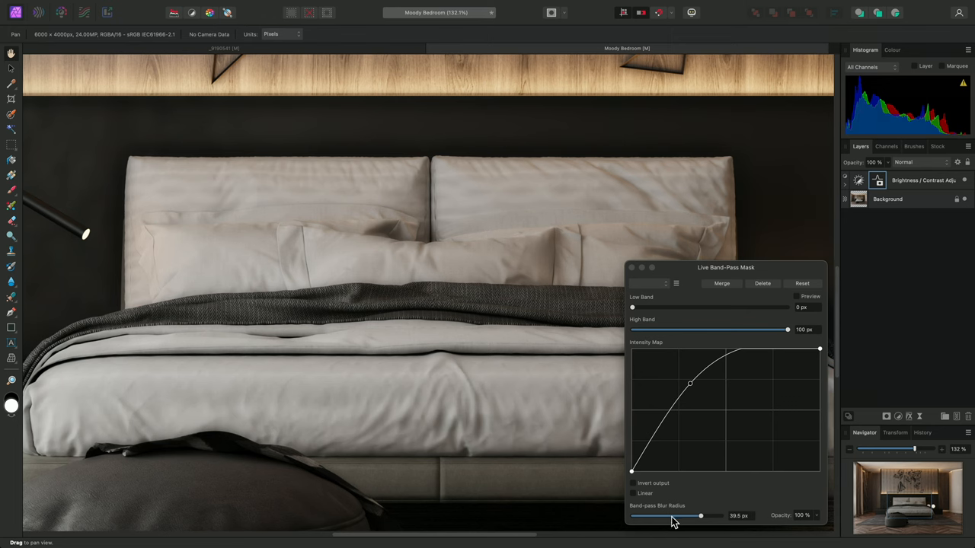
drag(700, 515, 679, 516)
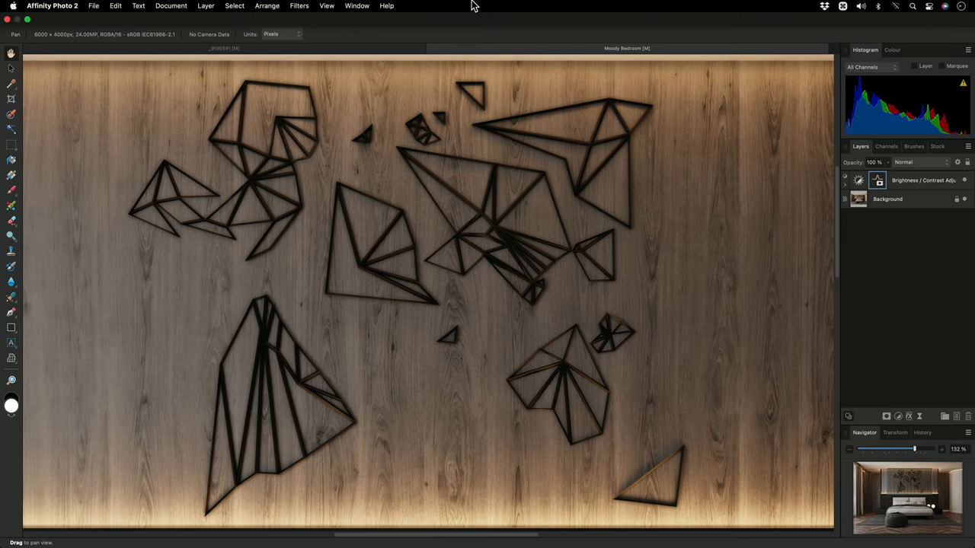
click(298, 5)
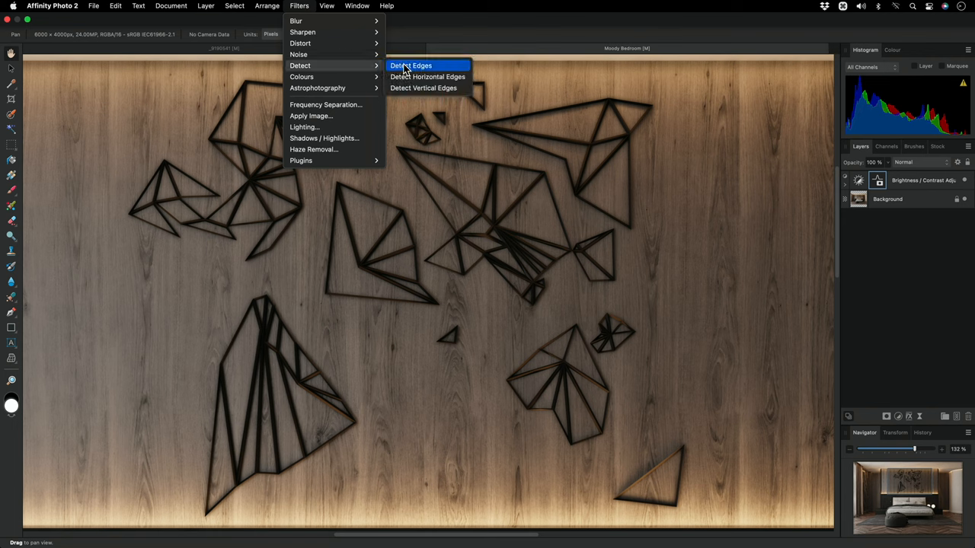
mouse_move(423, 87)
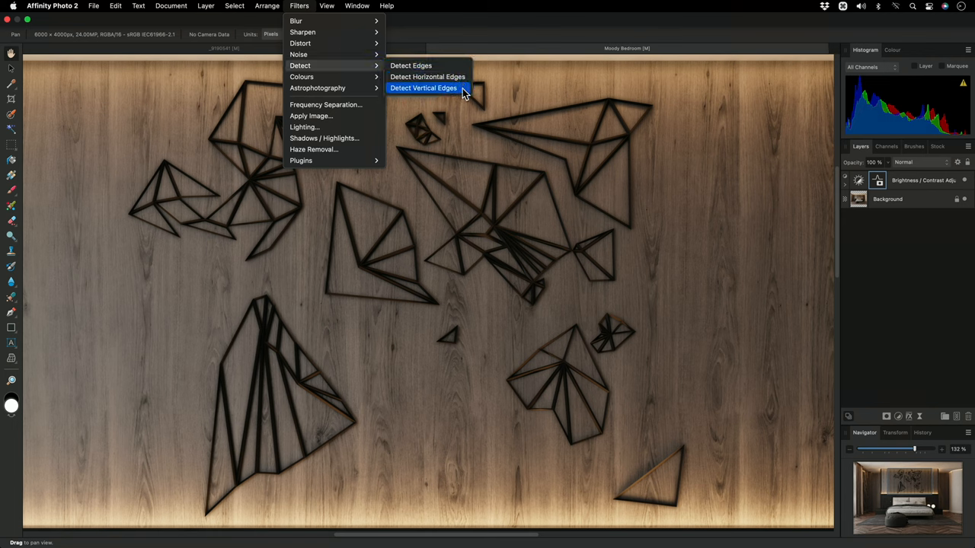